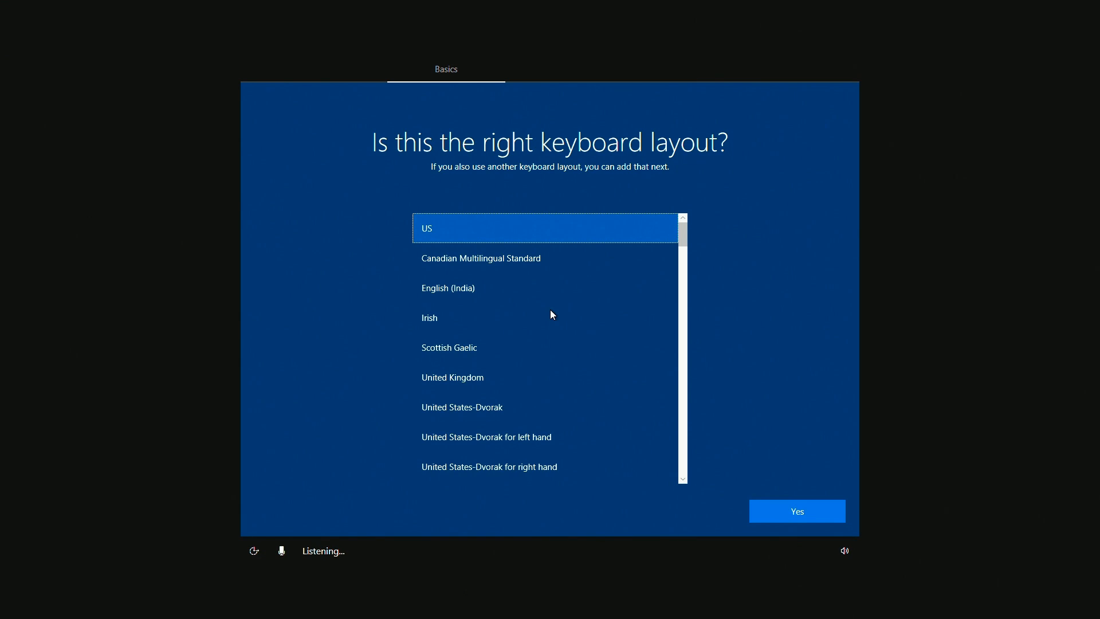
pyautogui.moveTo(968, 226)
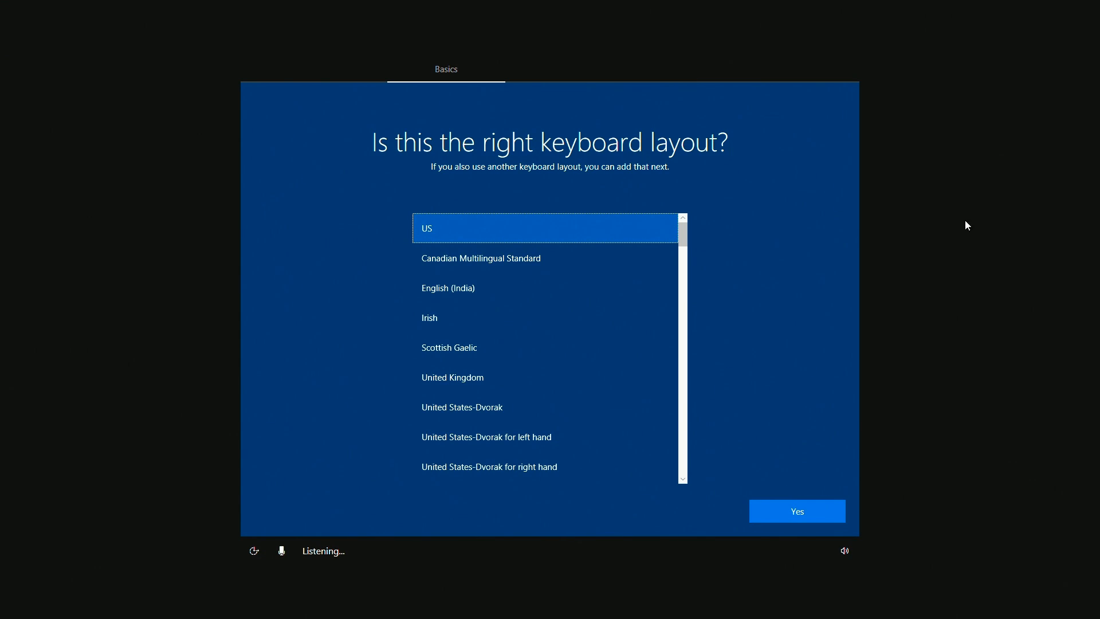
pyautogui.moveTo(797, 511)
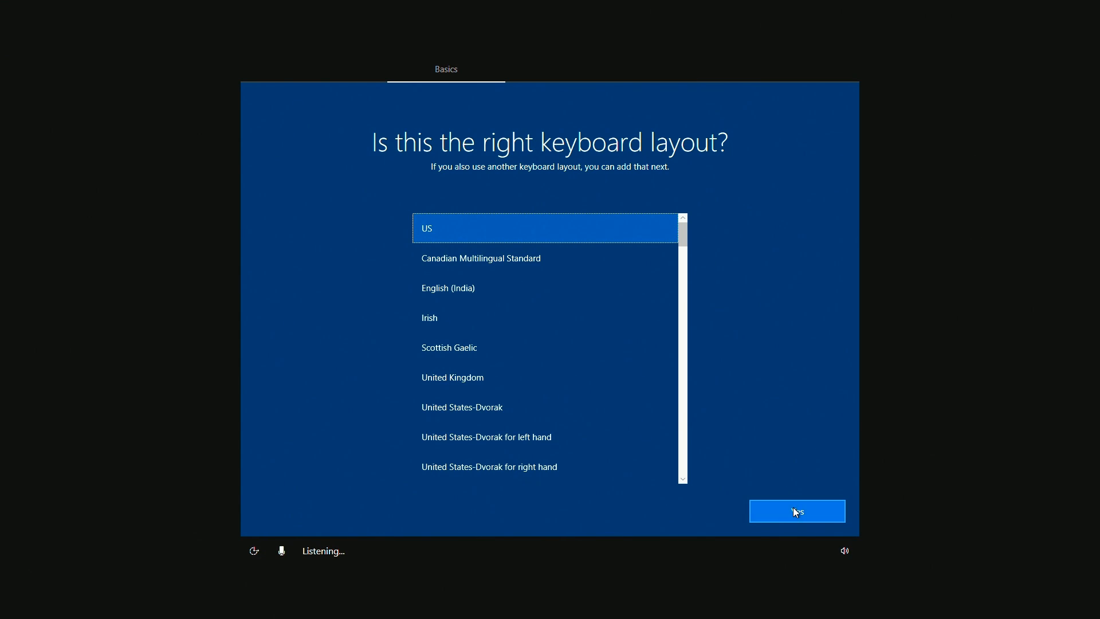
# Step: Confirm the US keyboard layout and skip adding a second layout
pyautogui.click(795, 511)
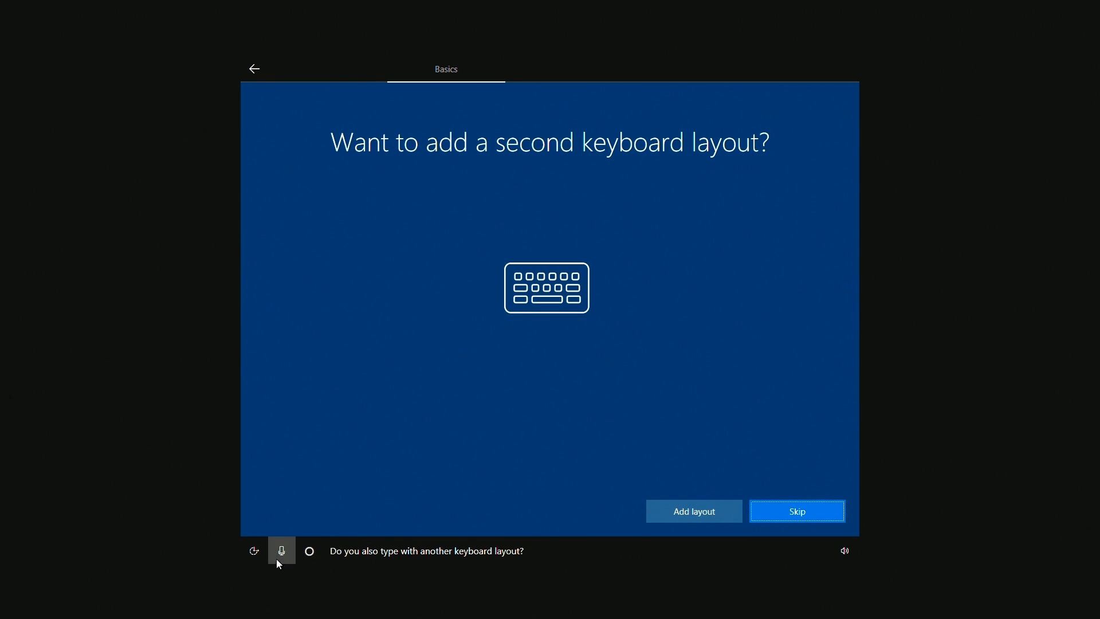
pyautogui.moveTo(773, 384)
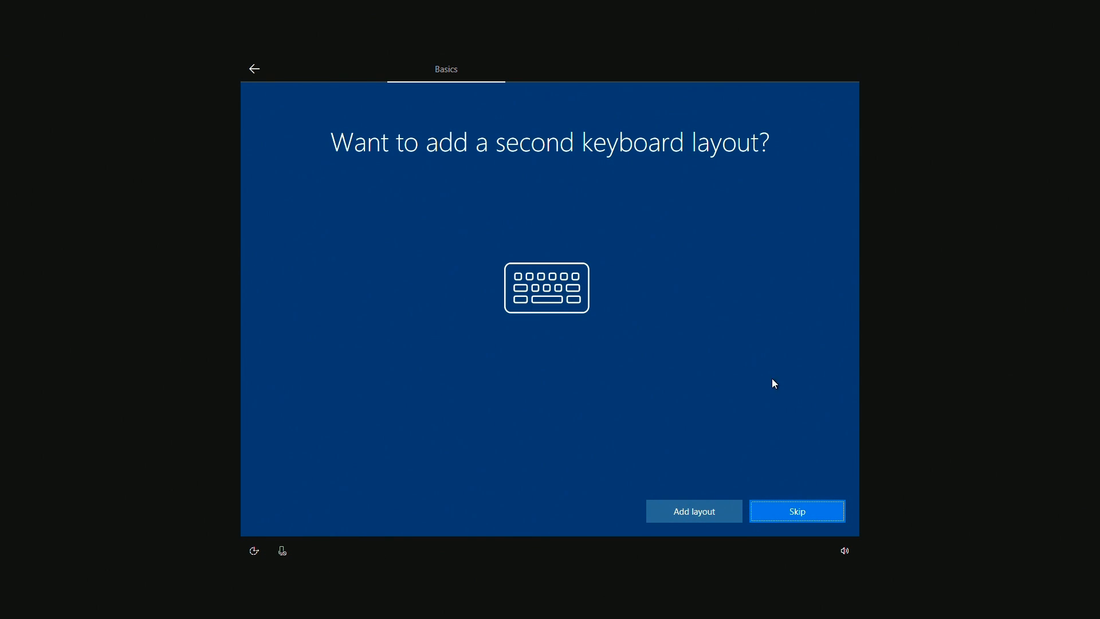
pyautogui.click(797, 511)
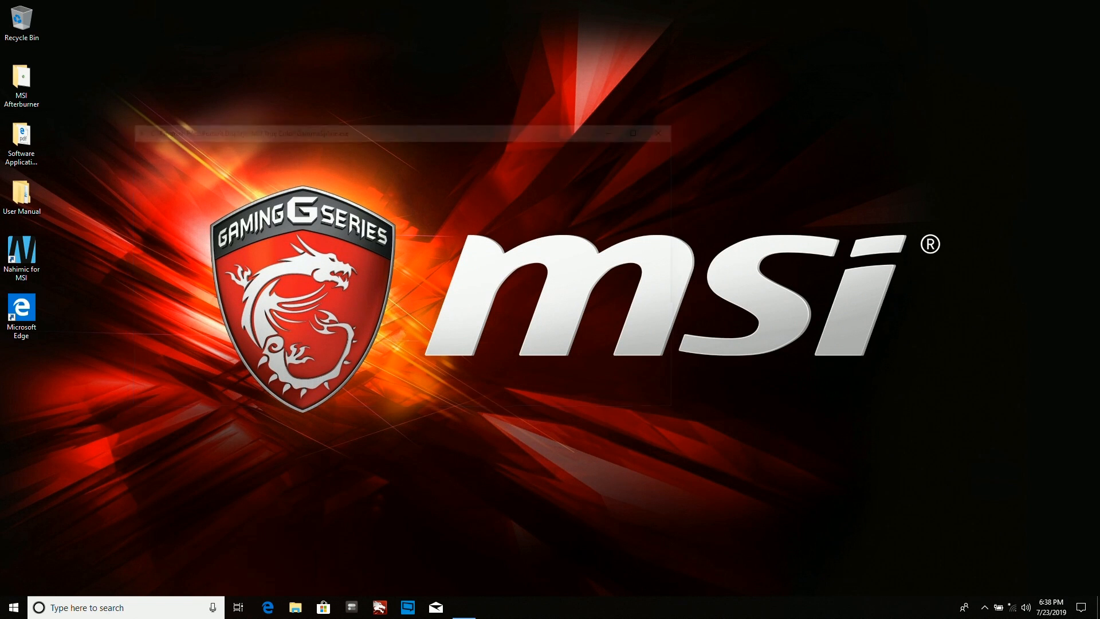
# Step: Dismiss the MSI Online Register prompt with Remind Later, leaving the plain desktop
pyautogui.click(658, 133)
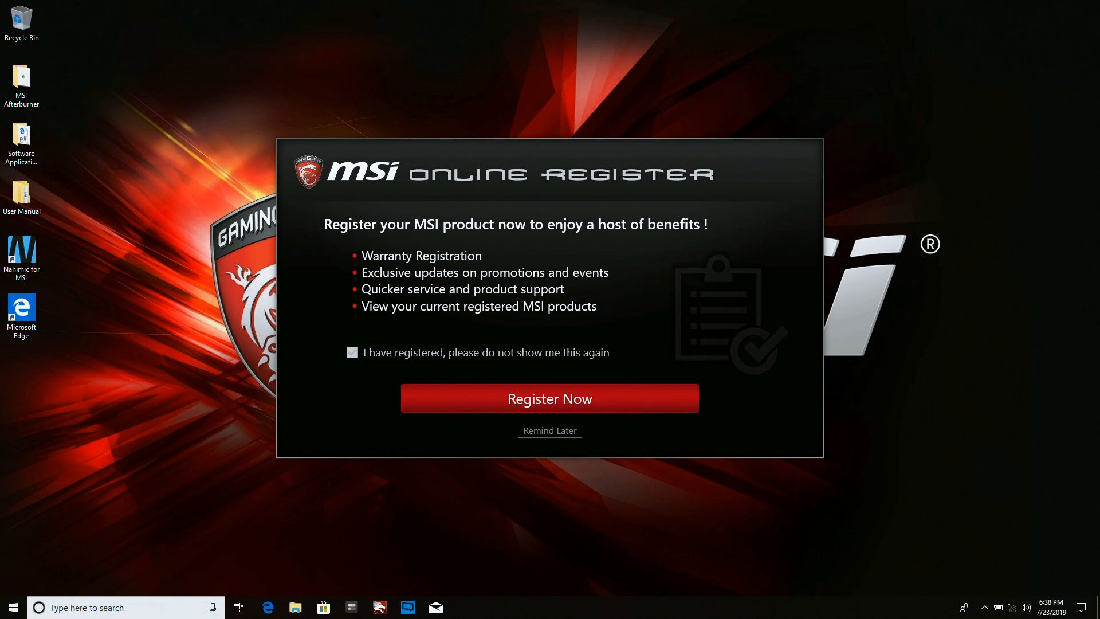
pyautogui.click(549, 430)
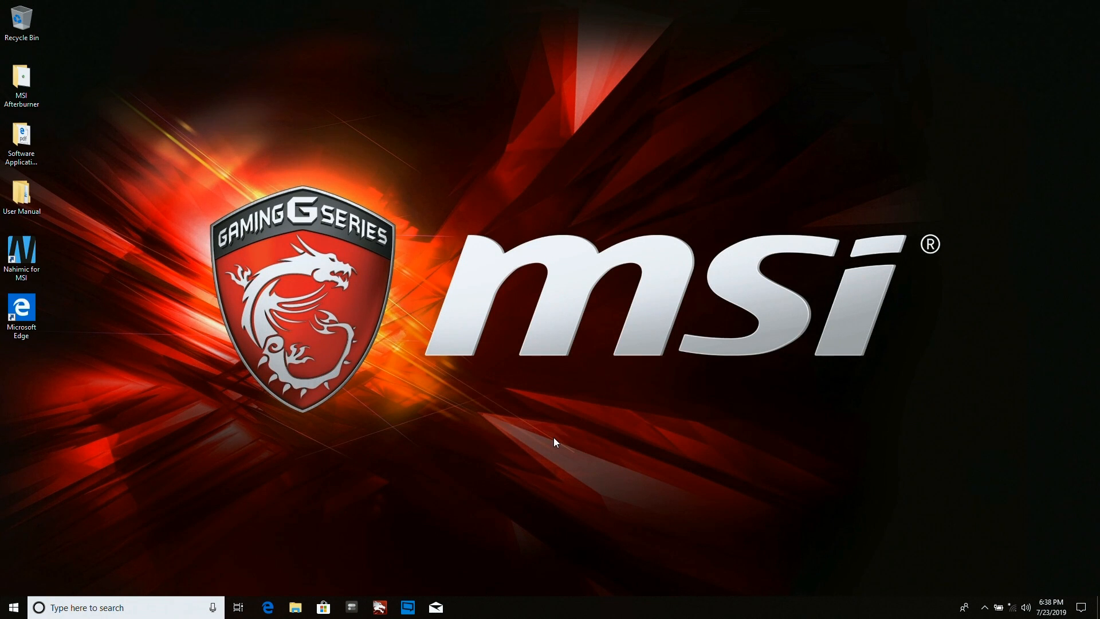
# Step: Launch File Explorer, return to This PC and browse into the OS_Install (C:) drive
pyautogui.click(295, 608)
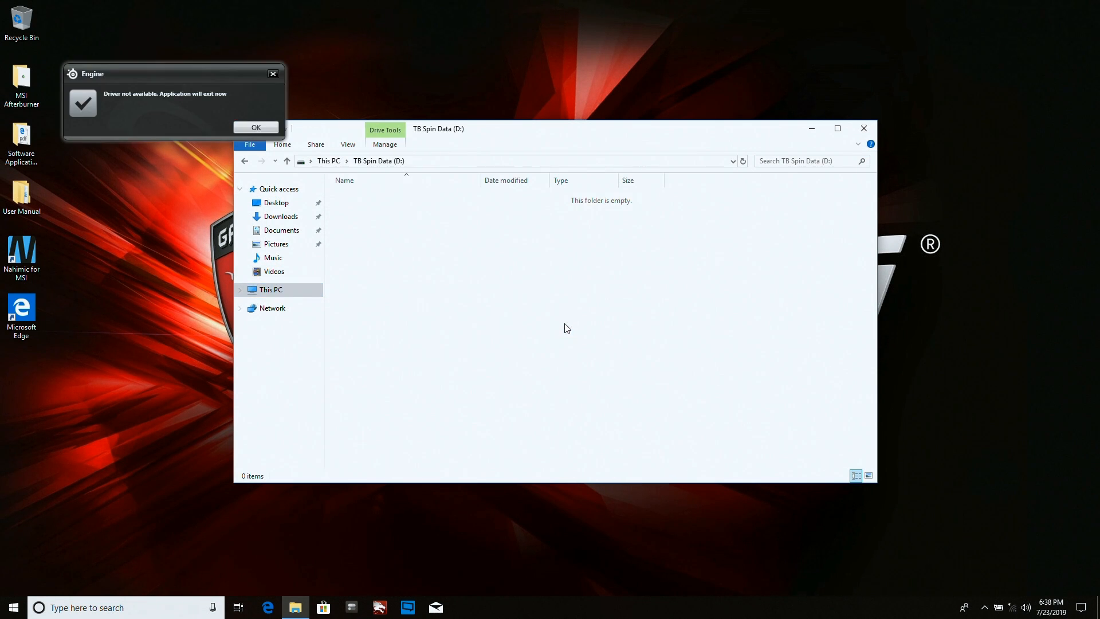
pyautogui.click(269, 289)
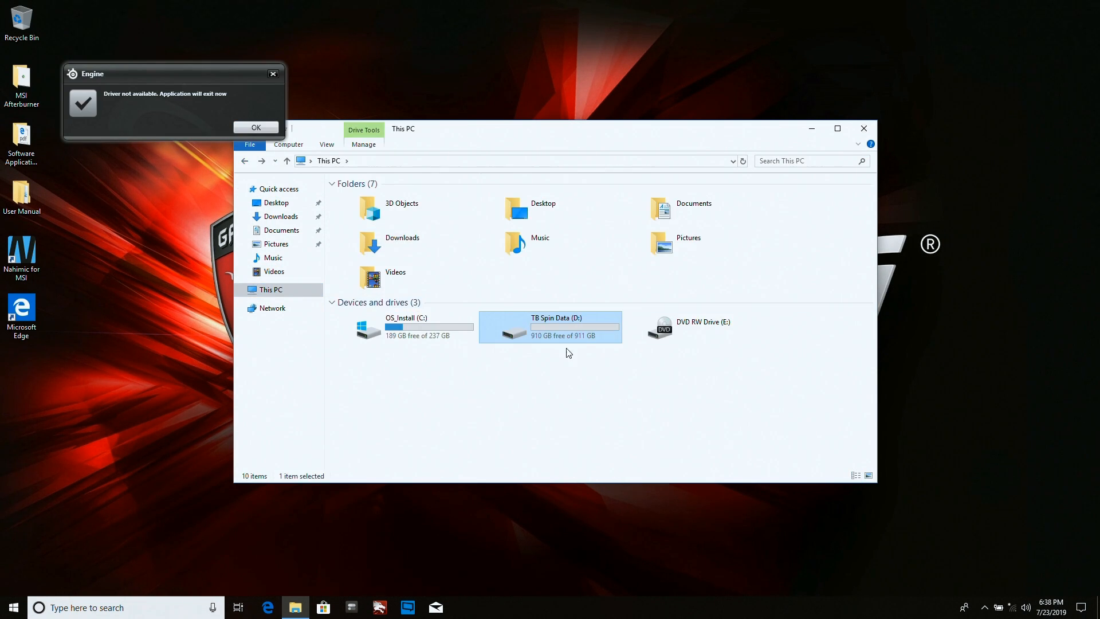
pyautogui.click(405, 327)
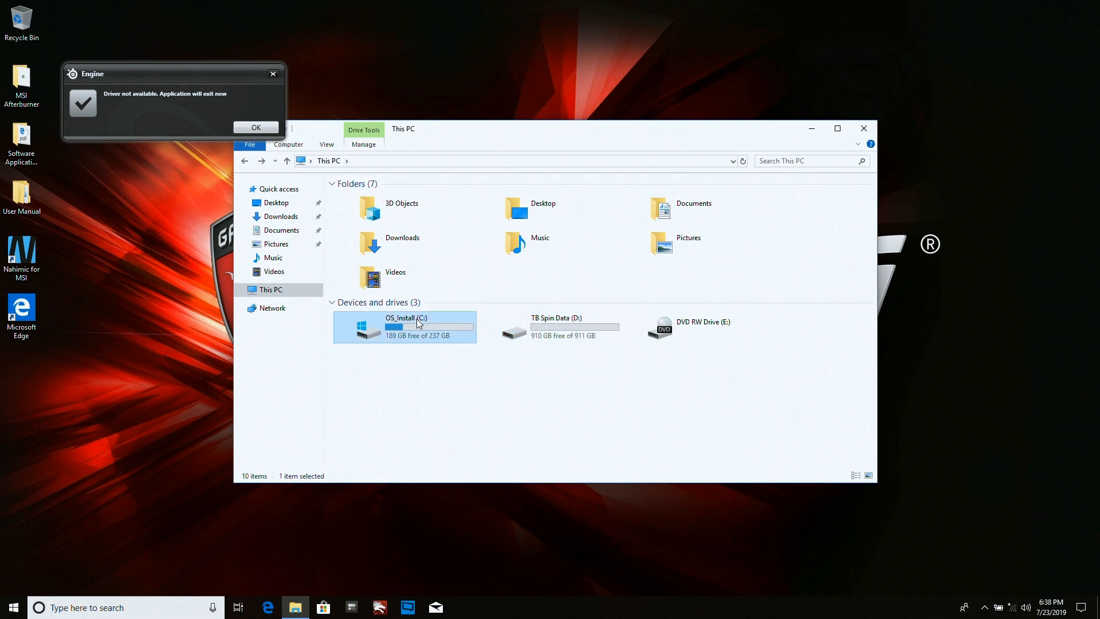
pyautogui.doubleClick(404, 326)
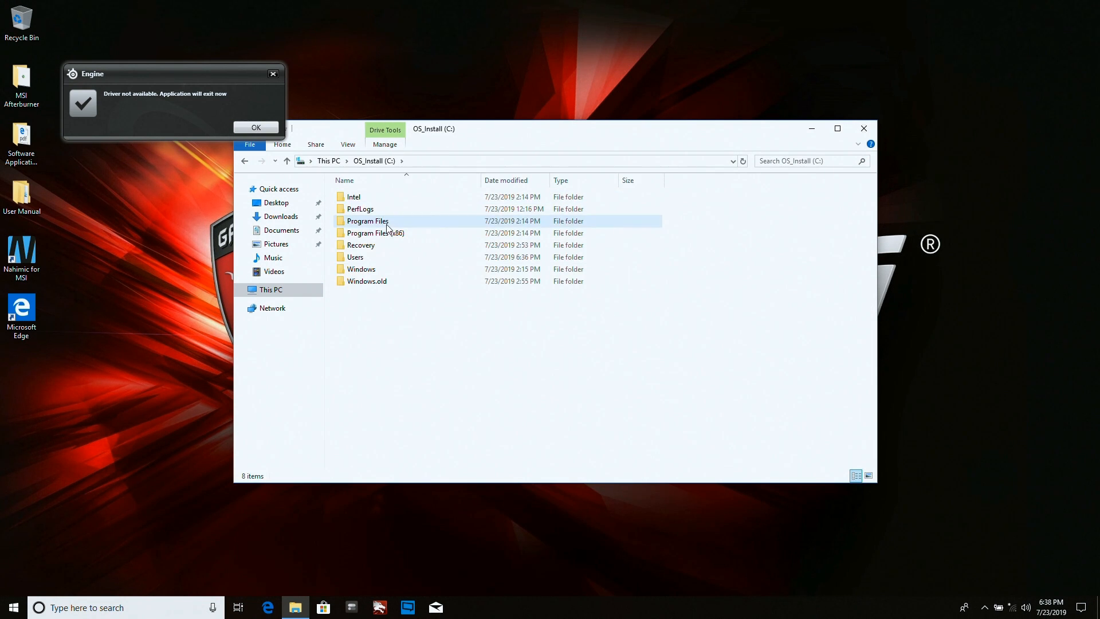
# Step: View the Documents, Pictures and Videos folders from Quick access to confirm they are empty
pyautogui.click(282, 230)
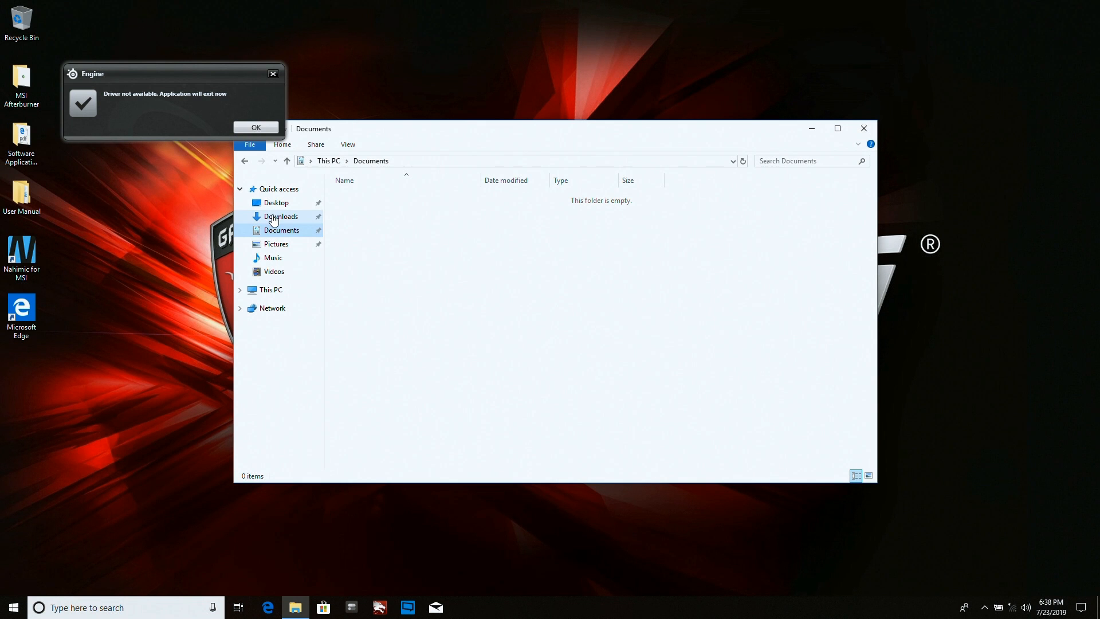
pyautogui.click(276, 243)
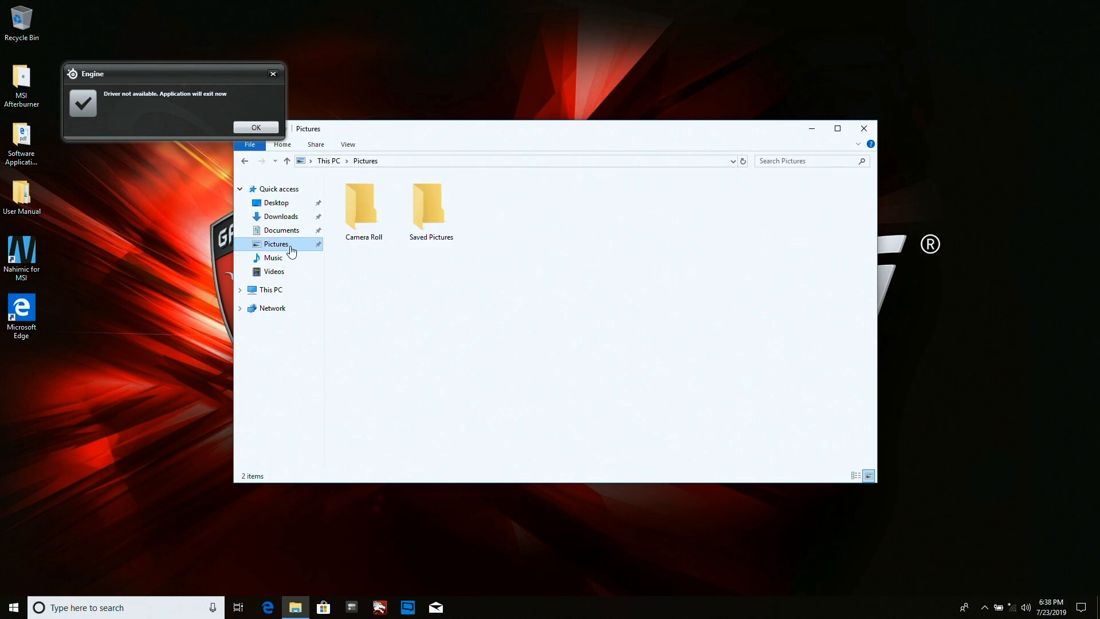
pyautogui.click(273, 272)
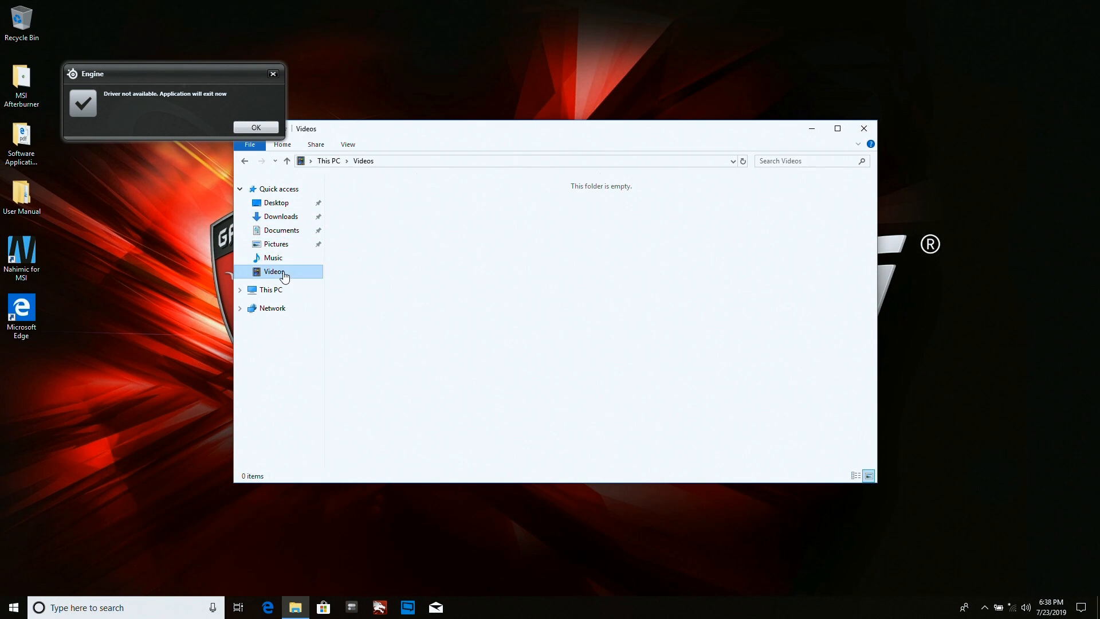